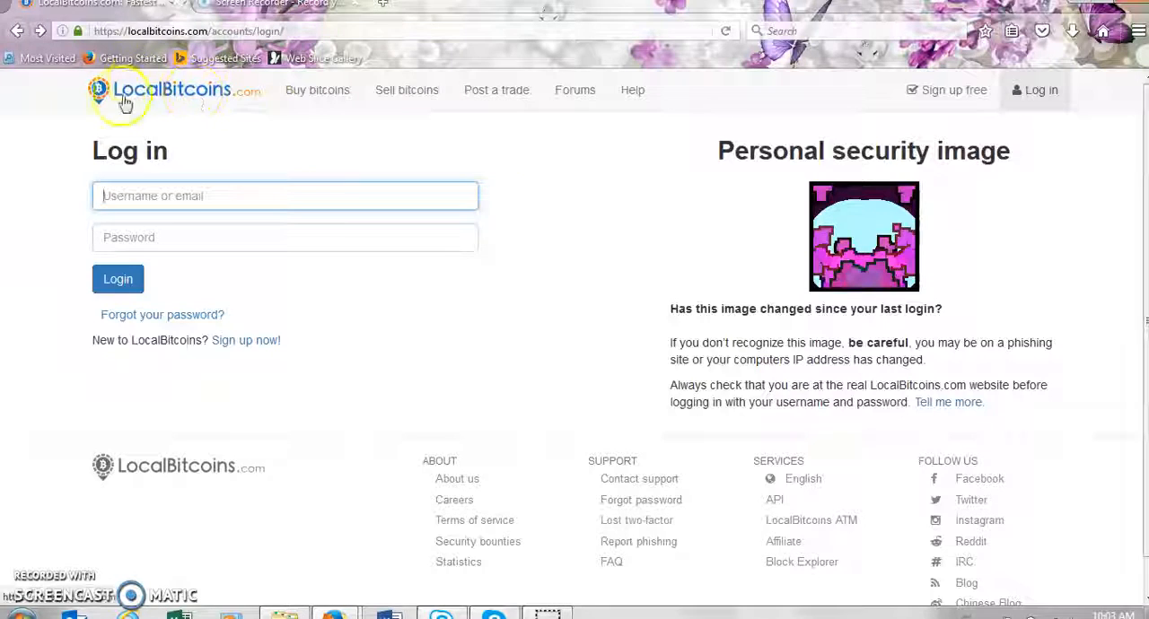
pyautogui.moveTo(175, 121)
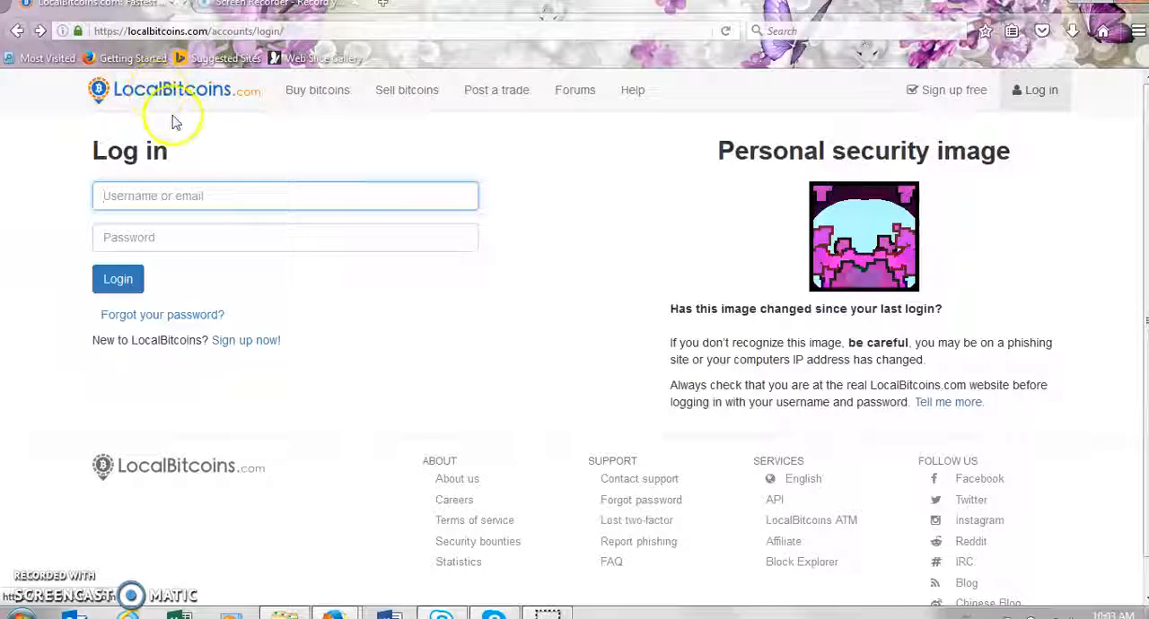
pyautogui.moveTo(193, 107)
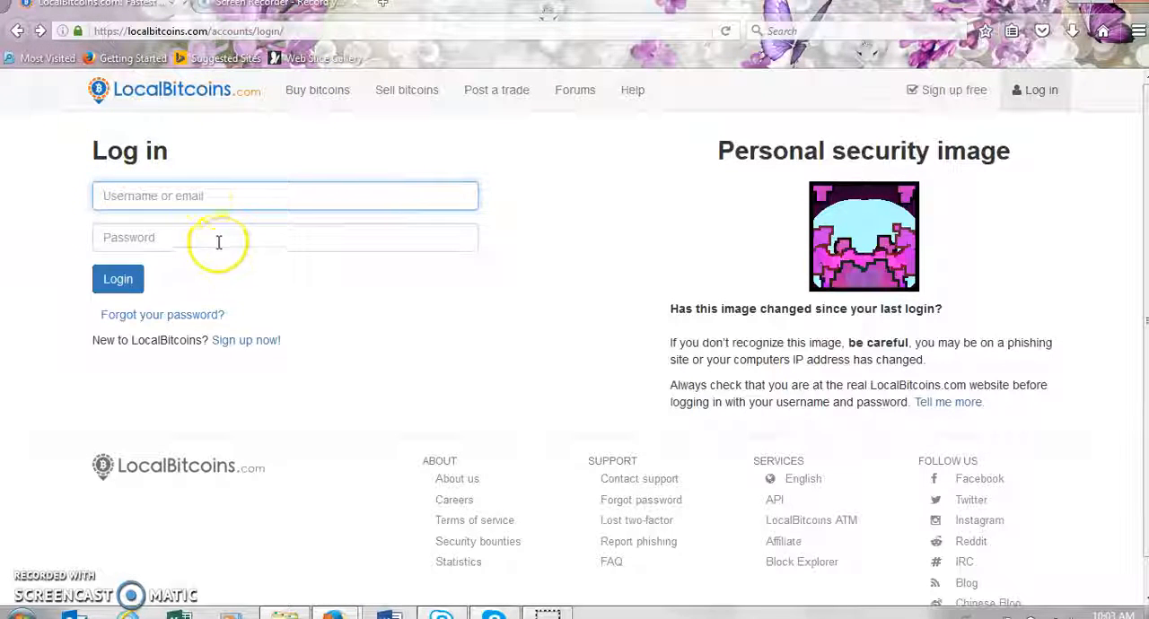
# Step: Fill in the saved account username and its password on the login form
pyautogui.click(284, 196)
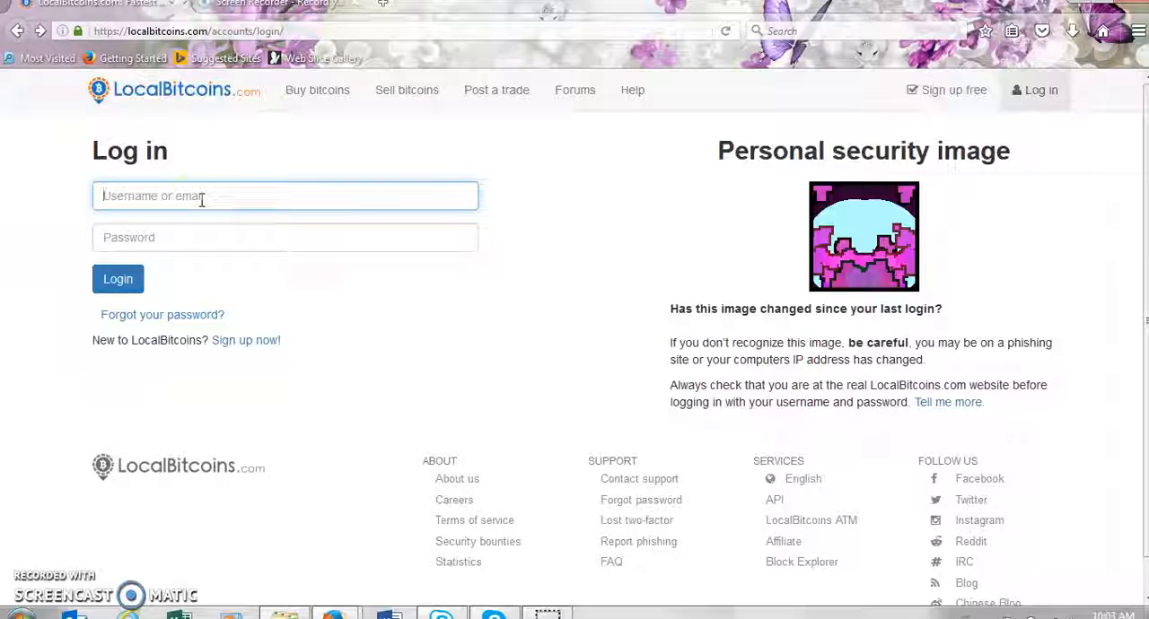
pyautogui.click(286, 196)
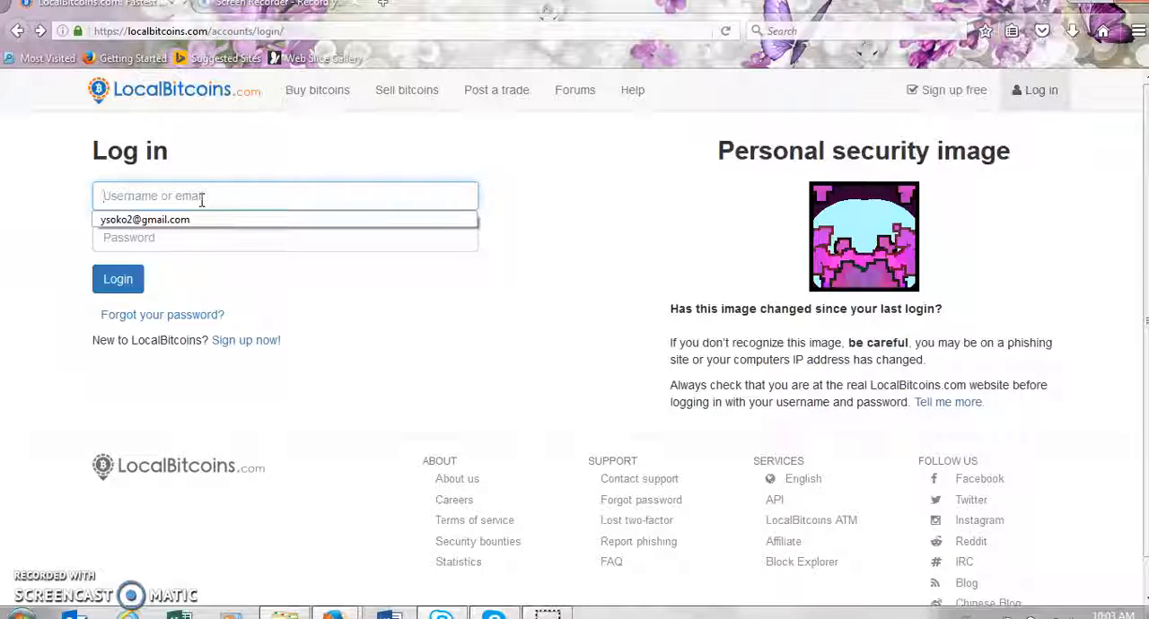
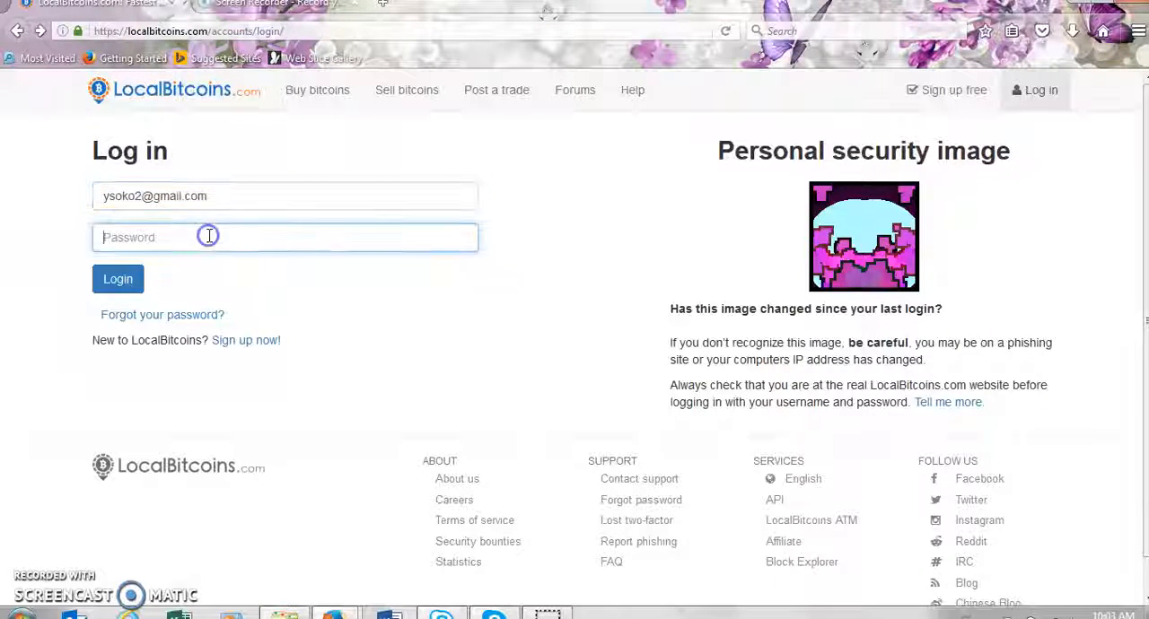
pyautogui.click(208, 237)
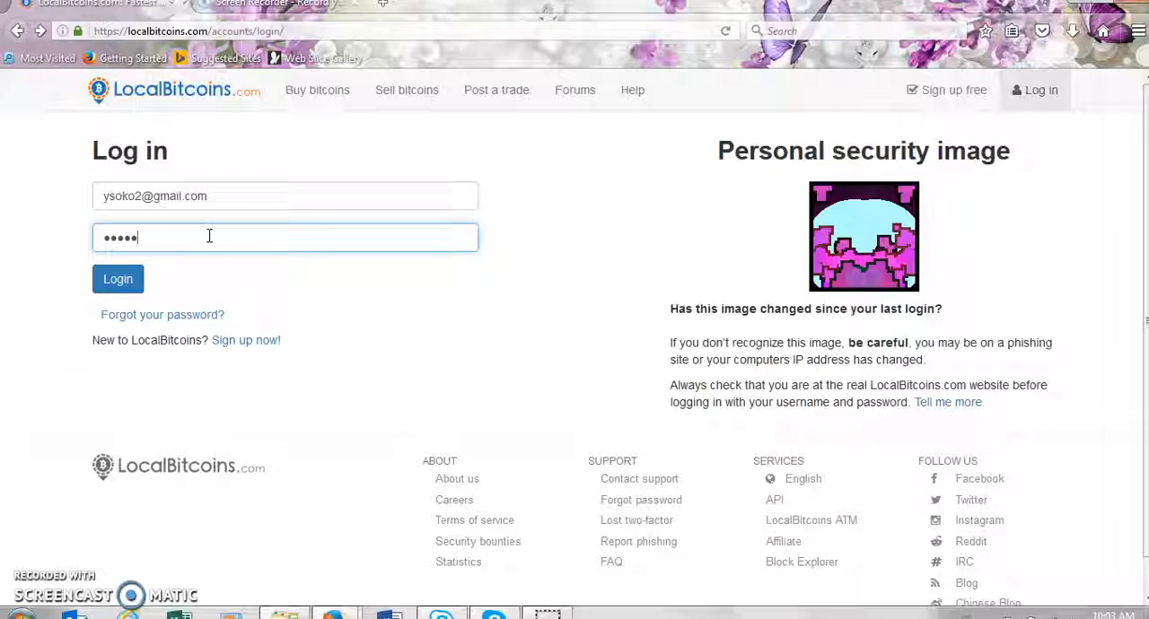
pyautogui.write('••')
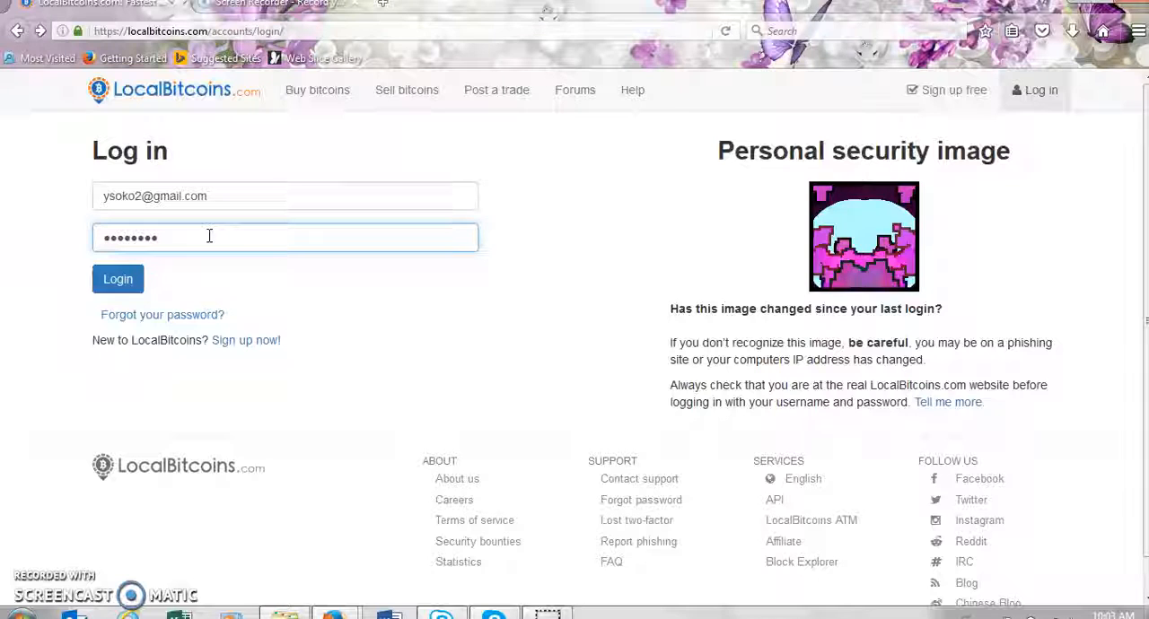
pyautogui.write('••')
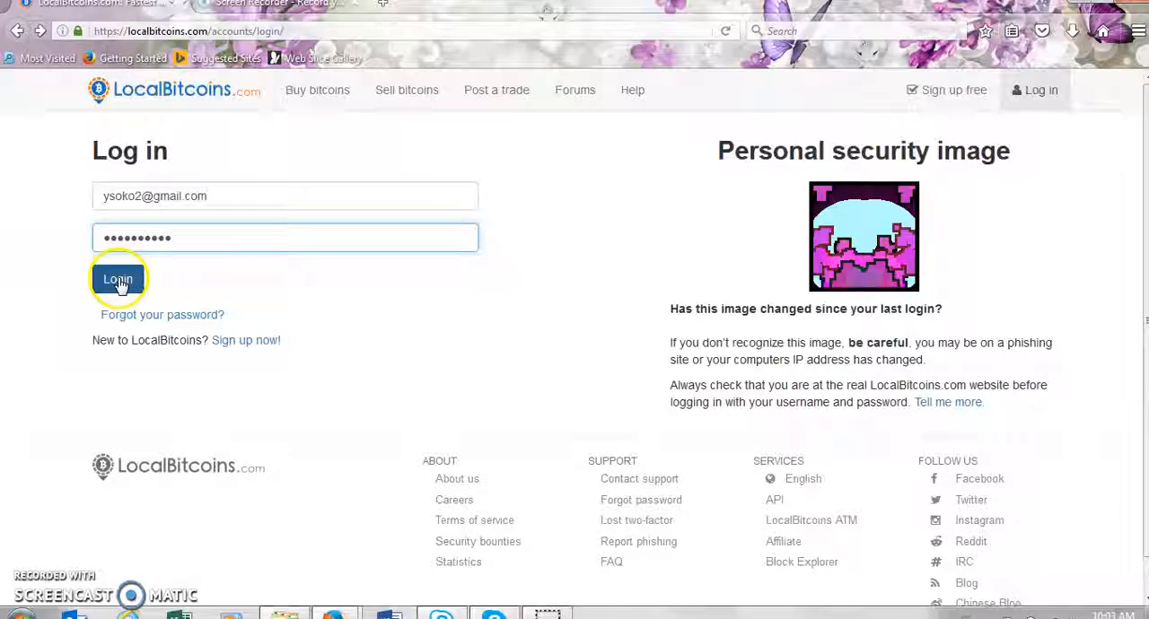
# Step: Submit the login and dismiss Firefox's offer to save the credentials
pyautogui.click(118, 279)
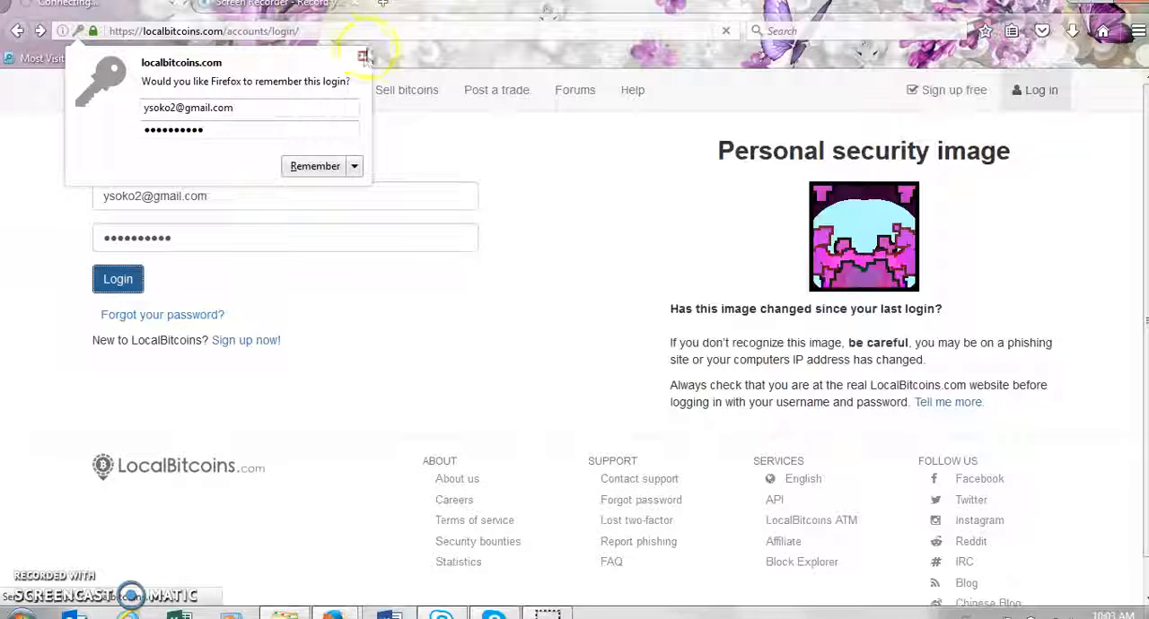
pyautogui.click(362, 57)
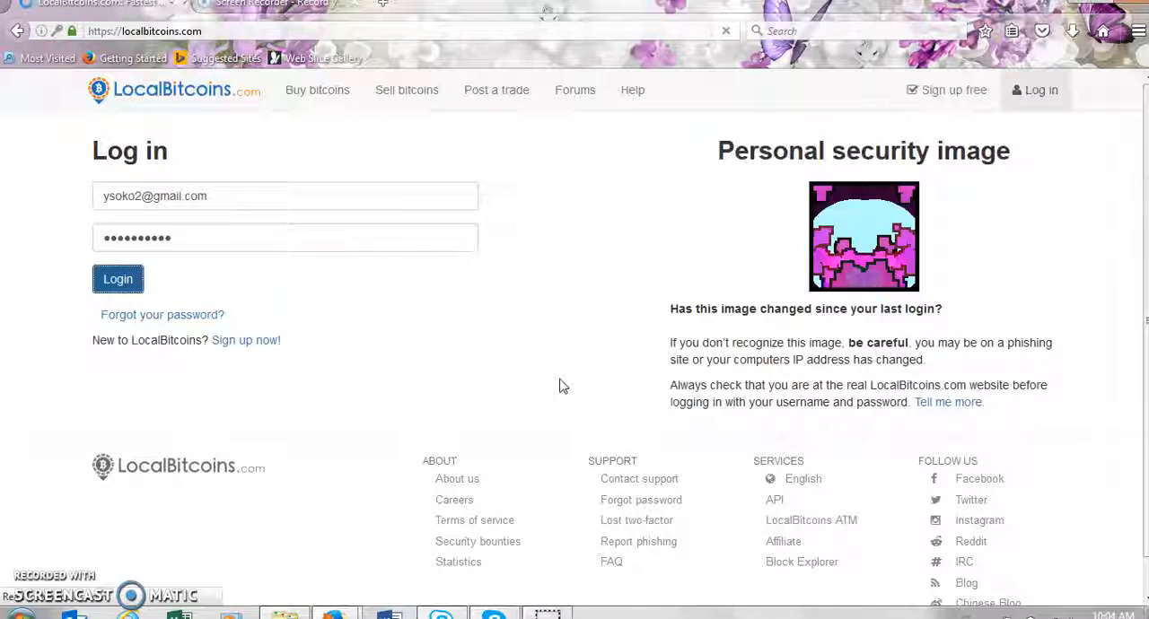
# Step: Land on the signed-in home page and expand the account dropdown
pyautogui.click(118, 278)
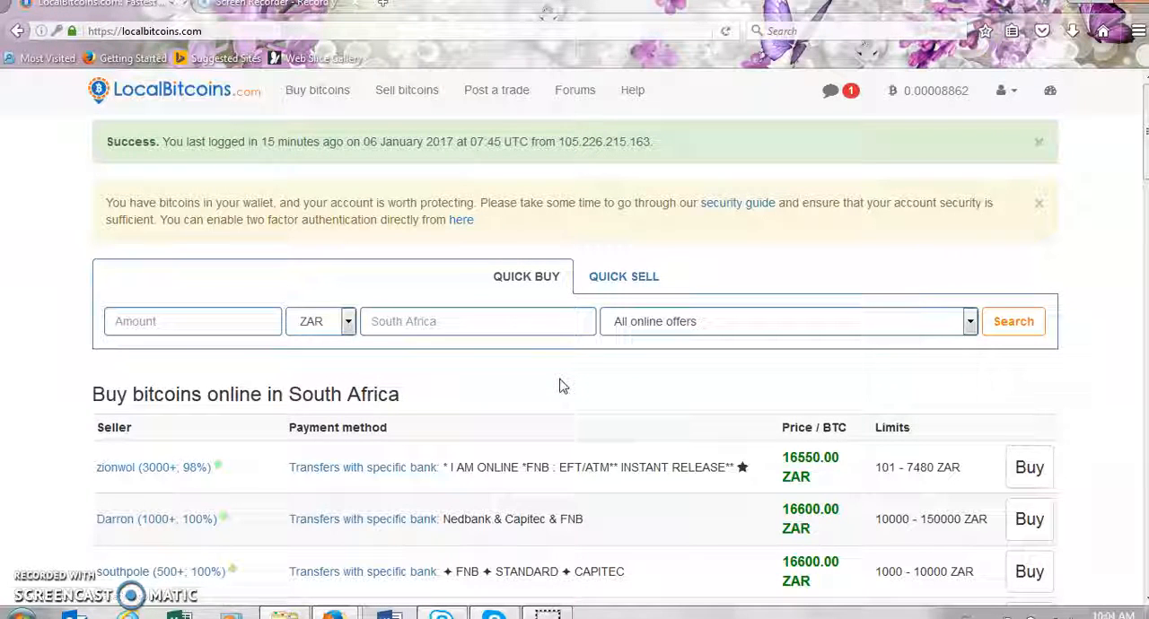
pyautogui.moveTo(292, 128)
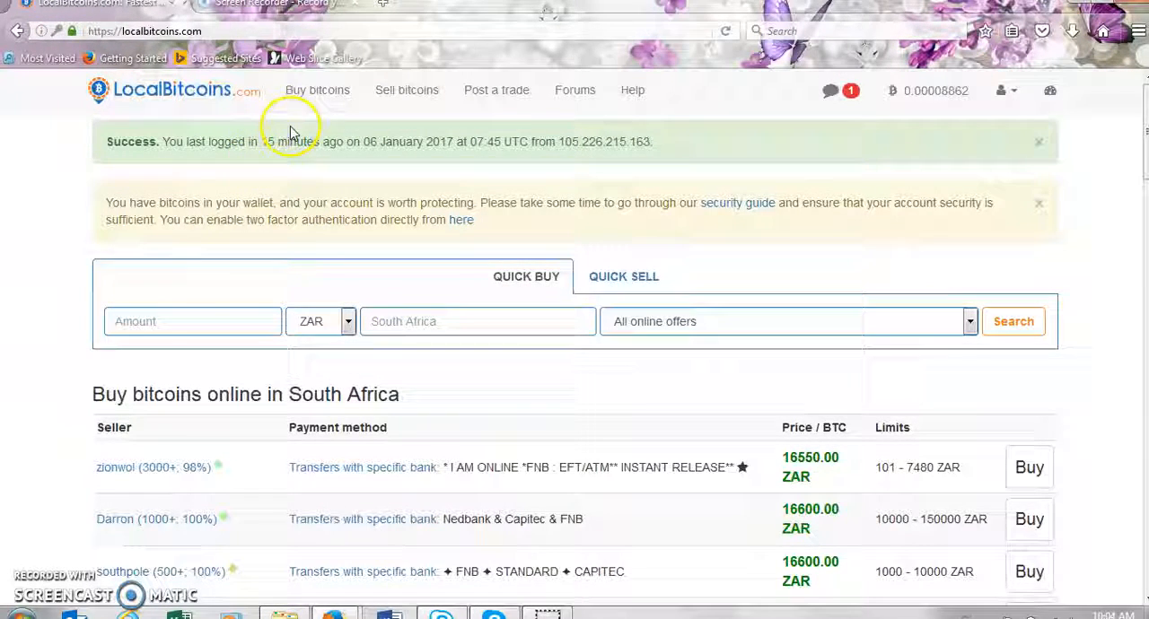
pyautogui.moveTo(305, 97)
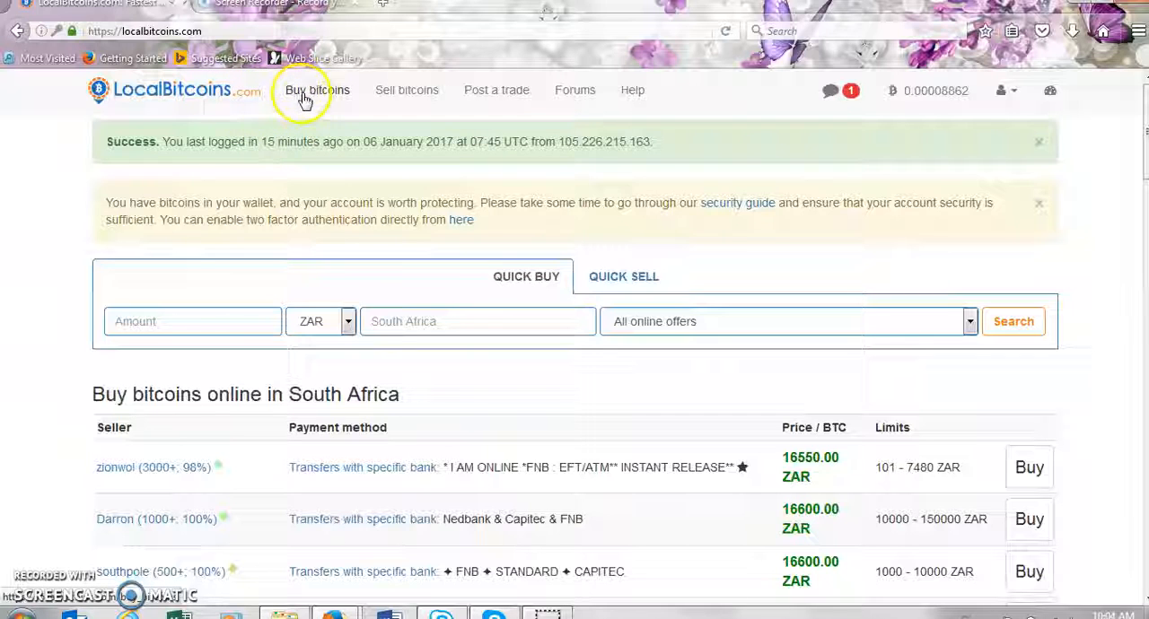
pyautogui.moveTo(591, 89)
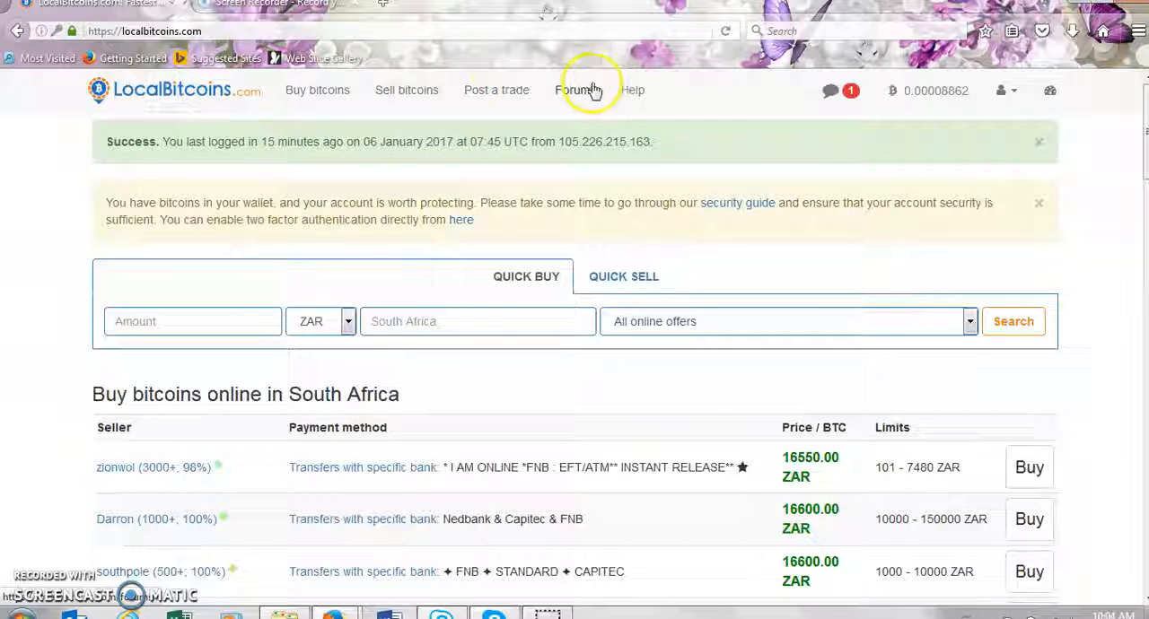
pyautogui.moveTo(890, 90)
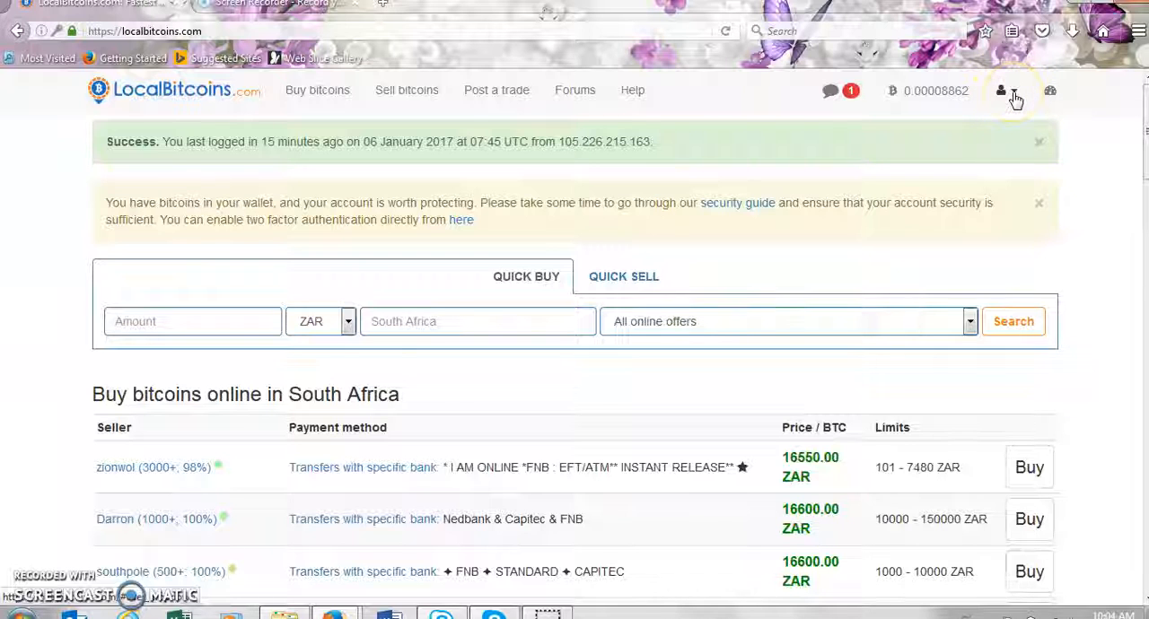
pyautogui.click(1034, 90)
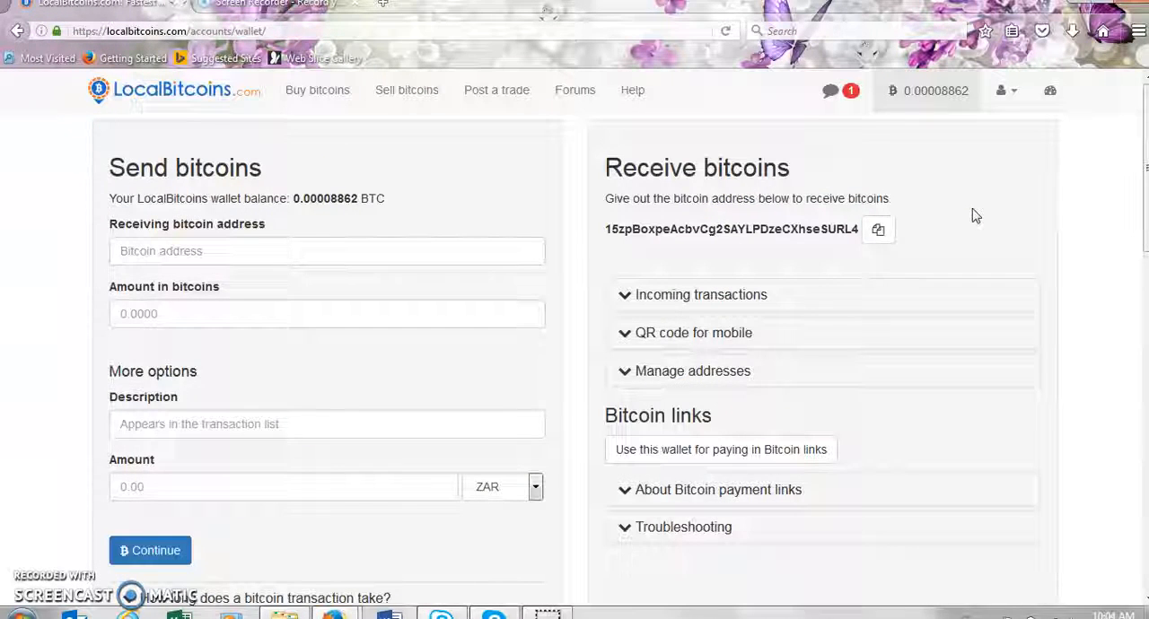
pyautogui.moveTo(449, 227)
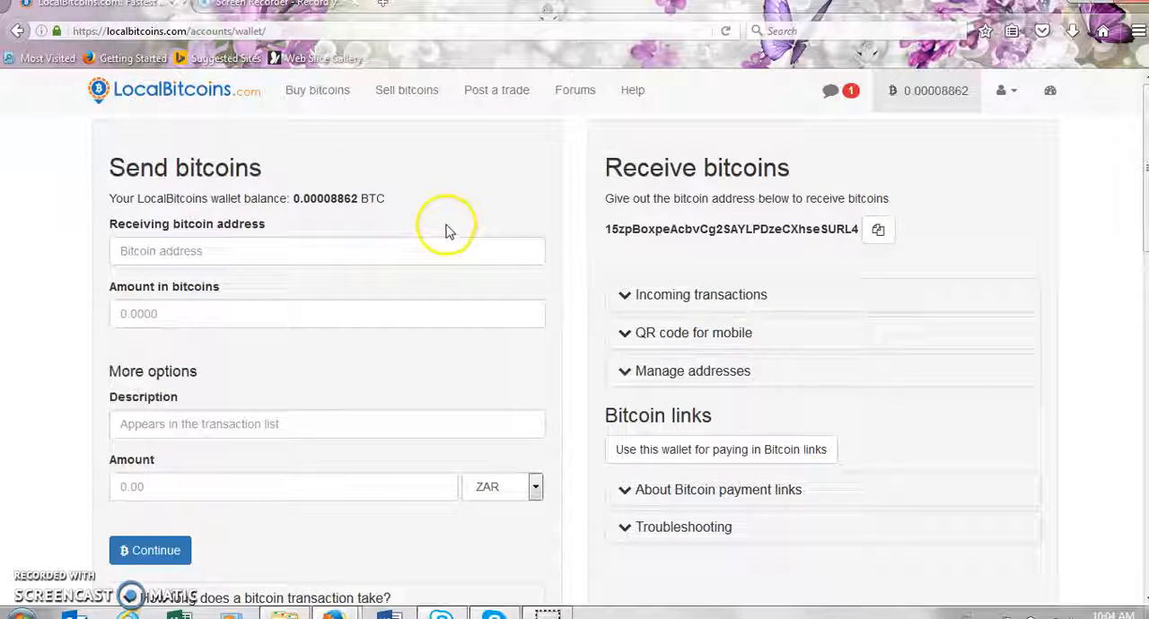
pyautogui.moveTo(784, 155)
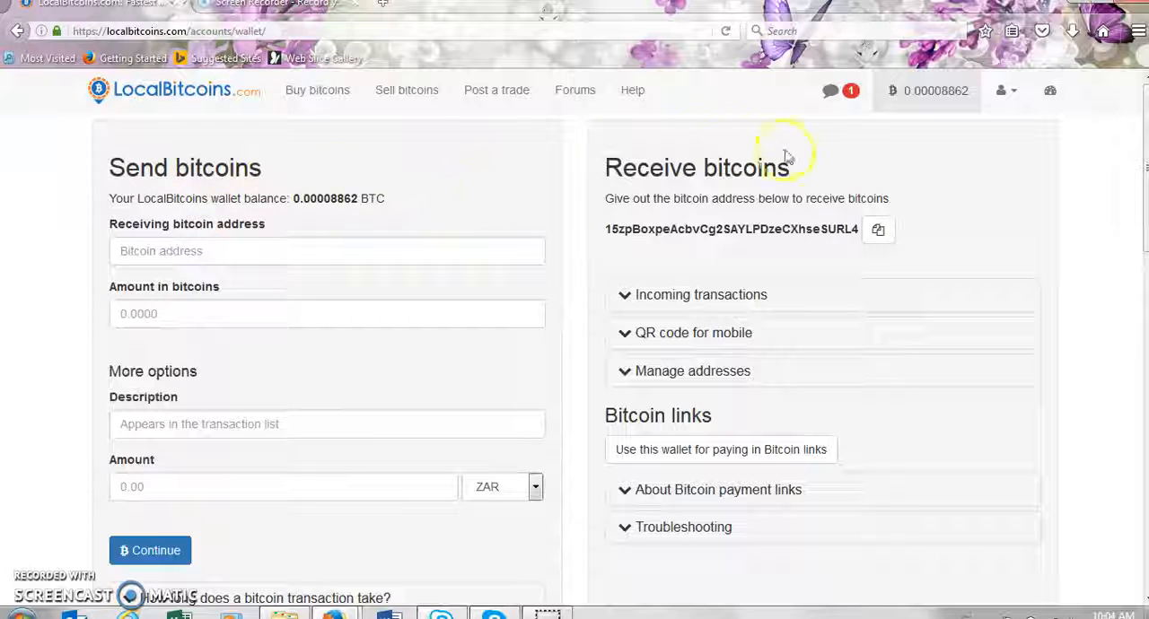
pyautogui.moveTo(433, 262)
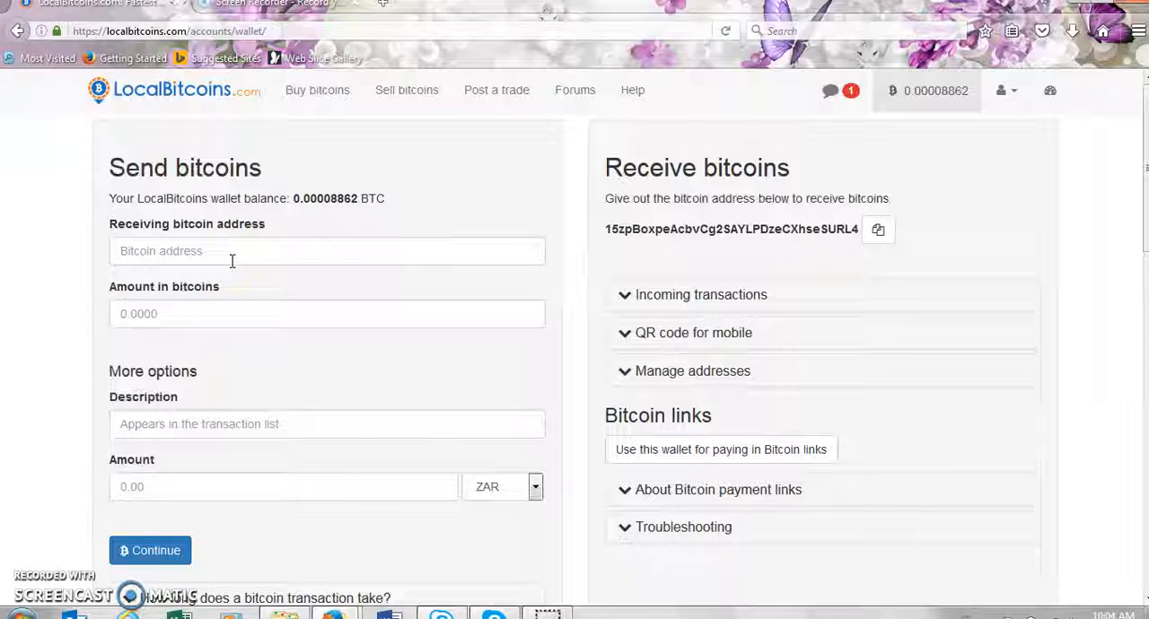
pyautogui.moveTo(247, 238)
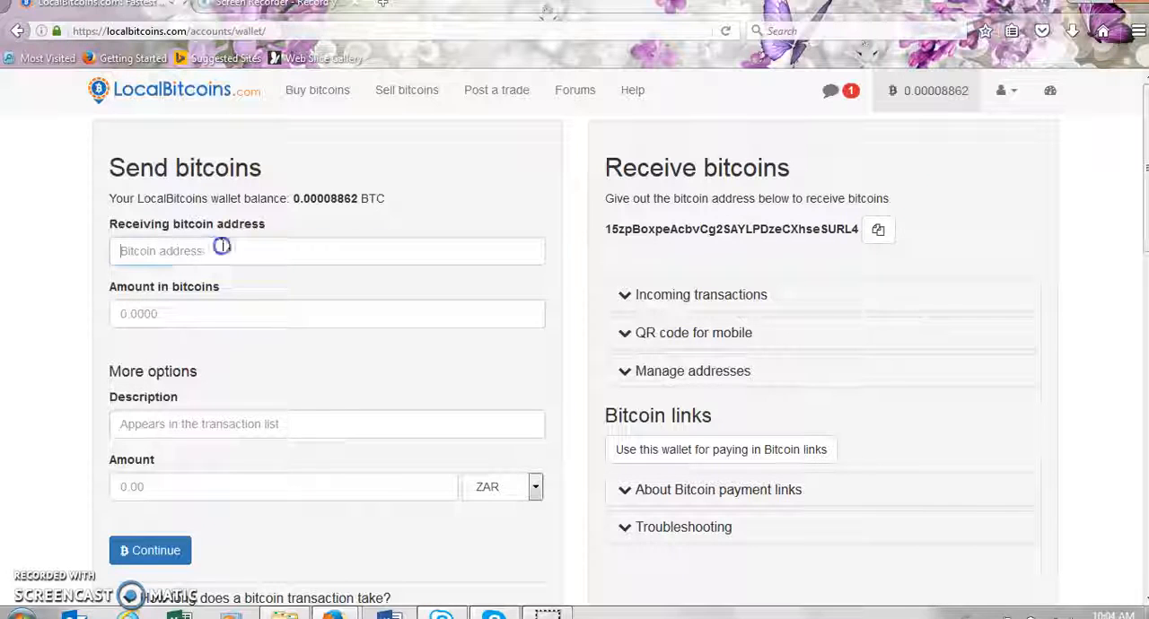
# Step: Activate the Receiving bitcoin address field on the wallet's Send bitcoins form
pyautogui.click(222, 251)
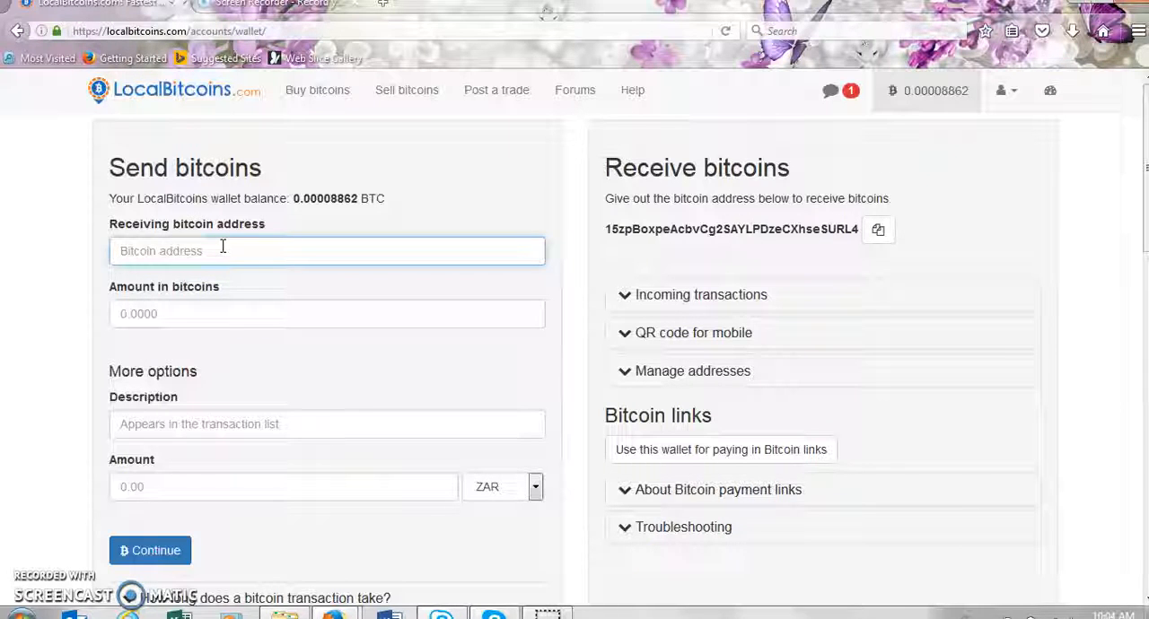
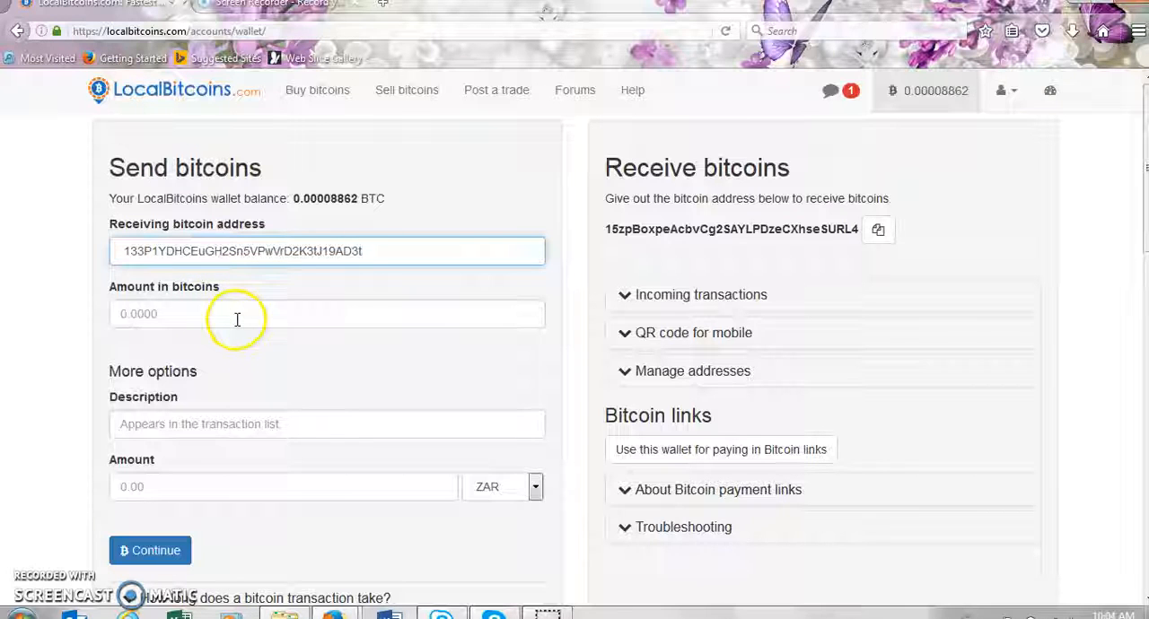
pyautogui.click(224, 313)
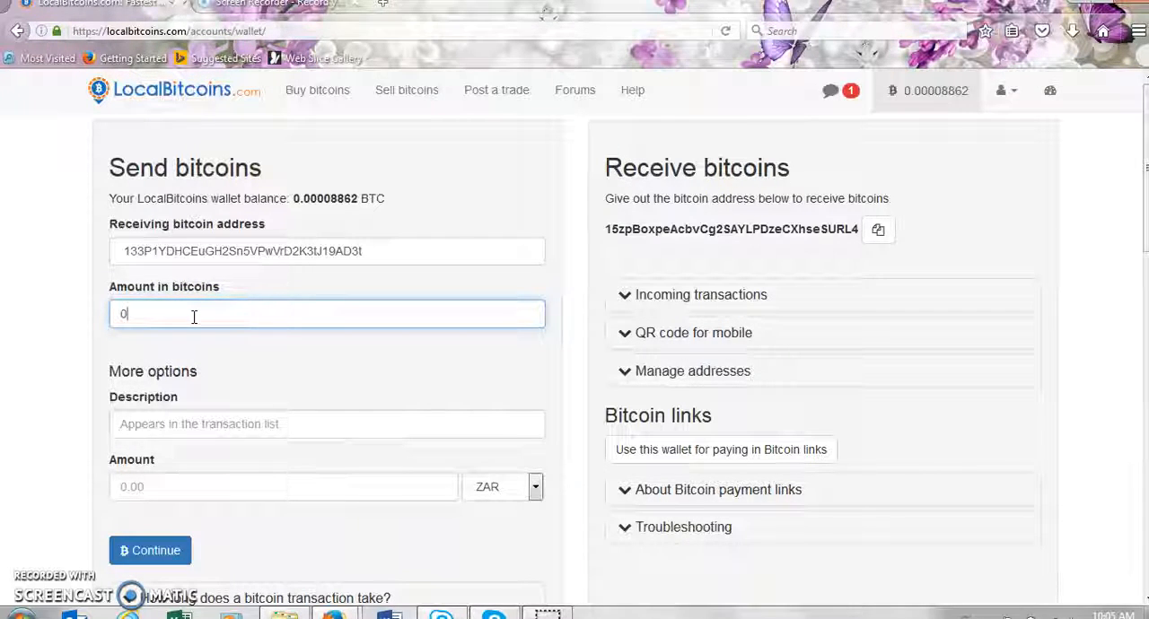
pyautogui.write('.00006862')
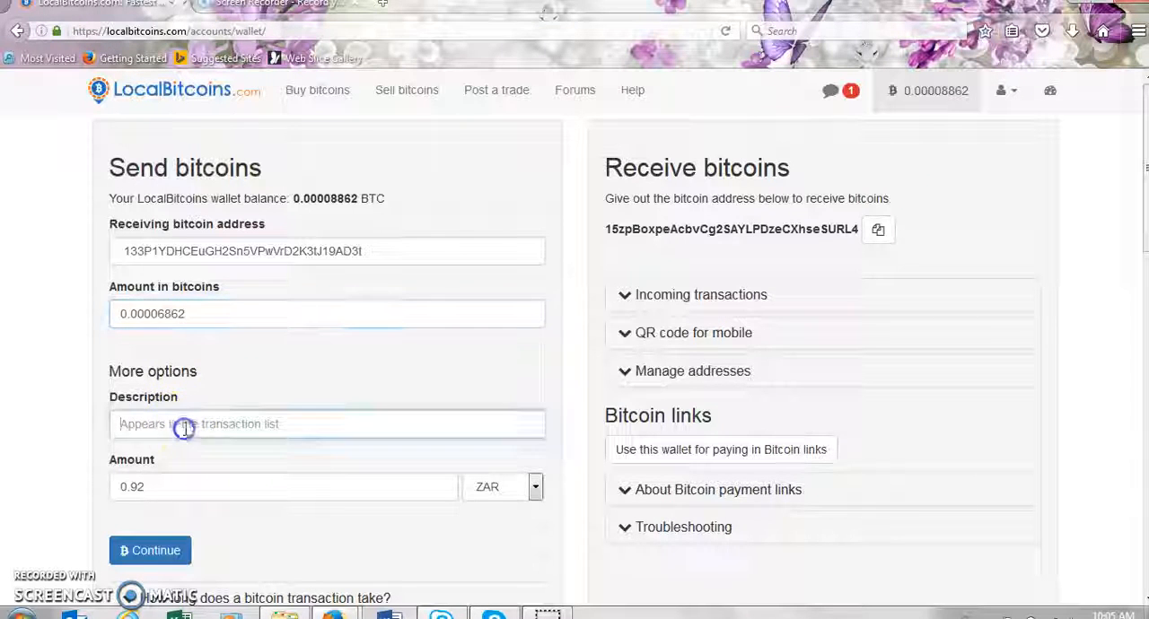
# Step: Enter 'Paymment' as the transaction description under More options
pyautogui.click(184, 425)
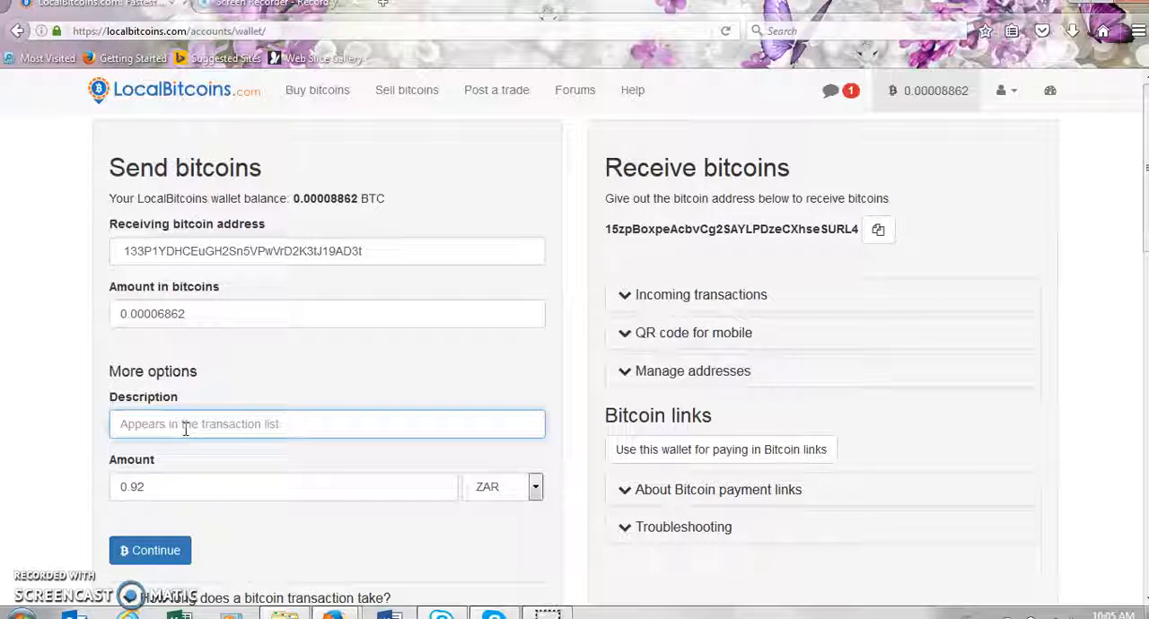
pyautogui.write('Paymment')
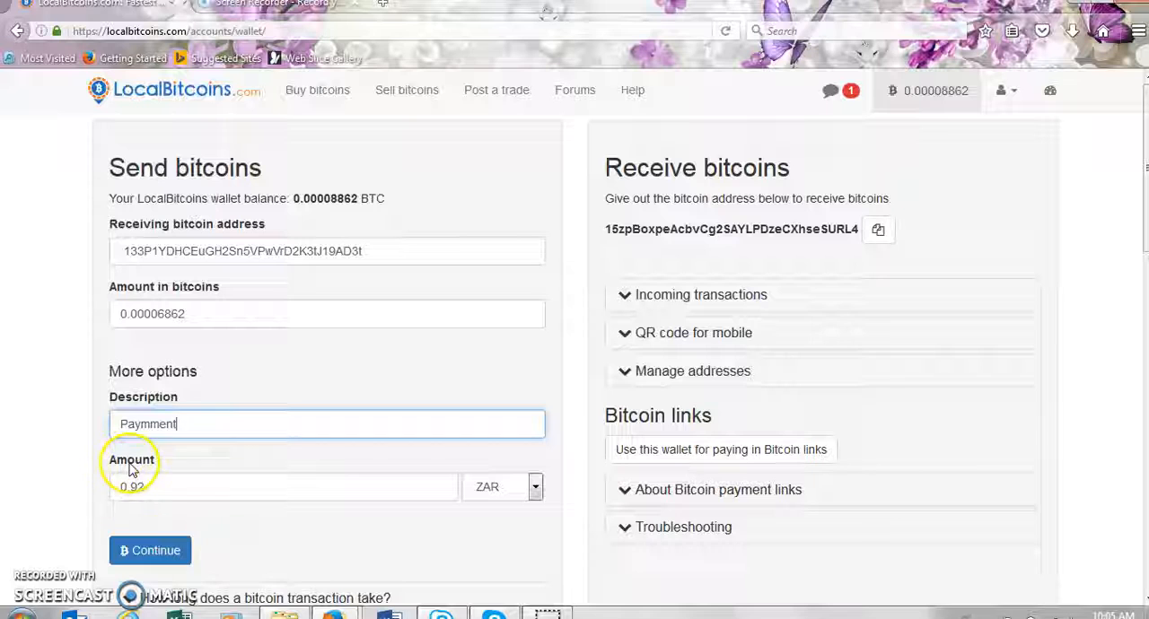
pyautogui.moveTo(264, 485)
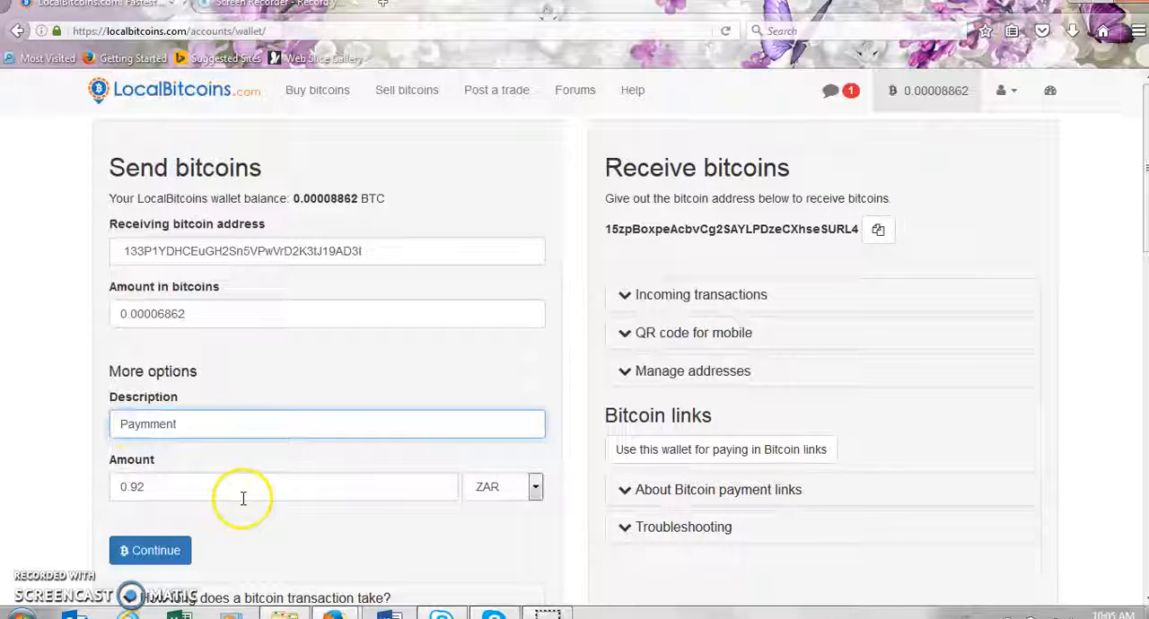
pyautogui.moveTo(137, 514)
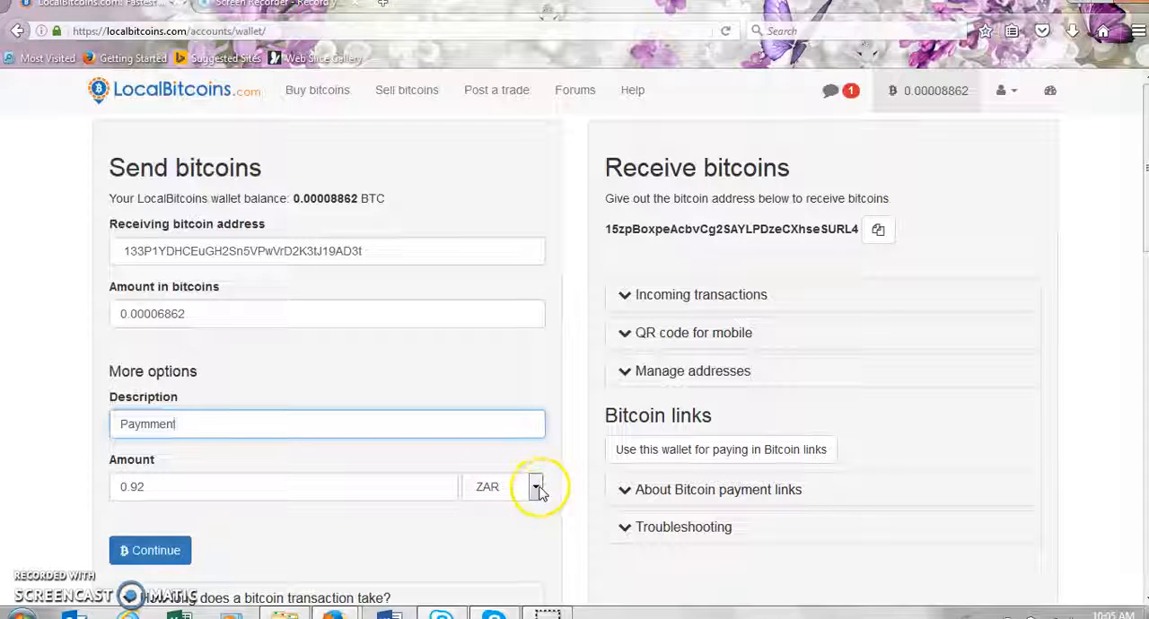
pyautogui.click(534, 487)
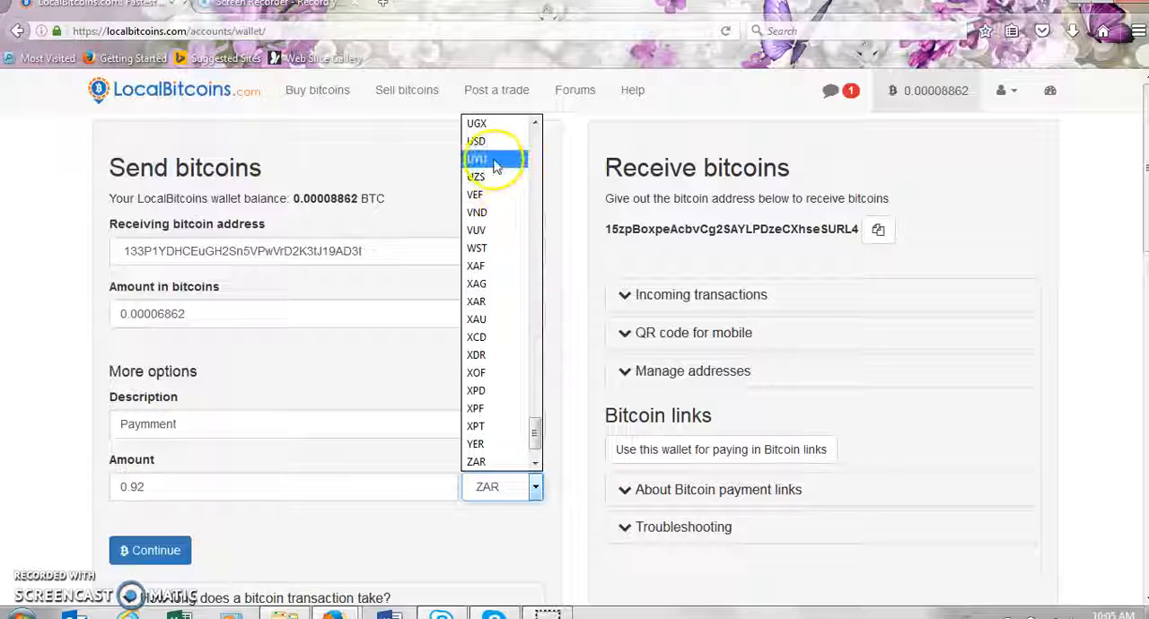
pyautogui.moveTo(491, 147)
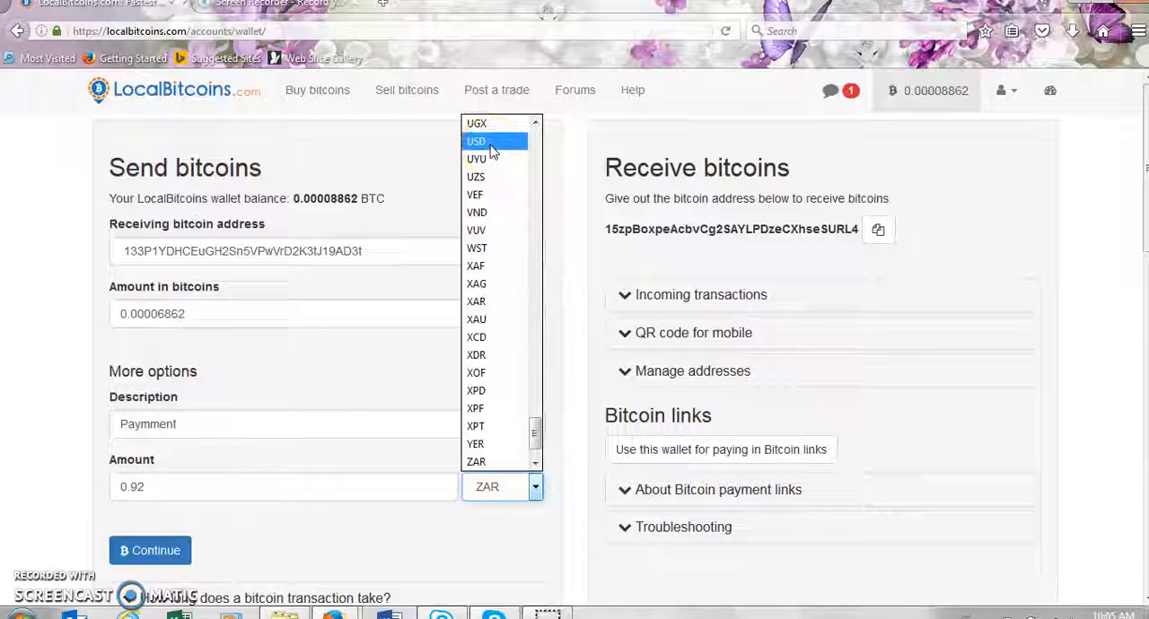
pyautogui.click(476, 141)
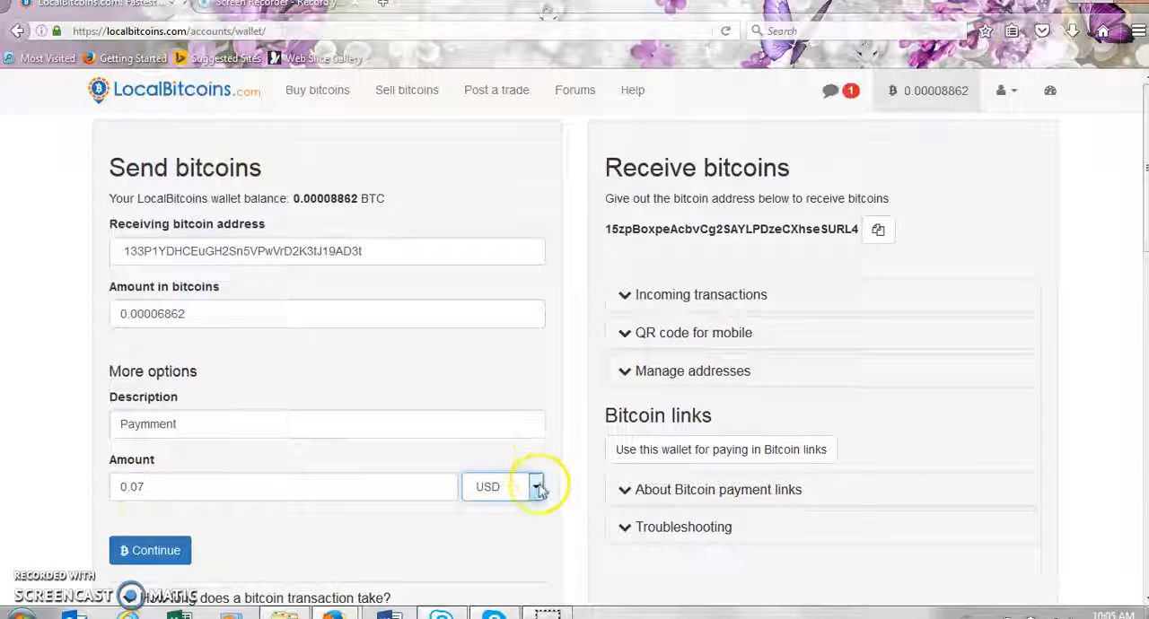
pyautogui.click(533, 486)
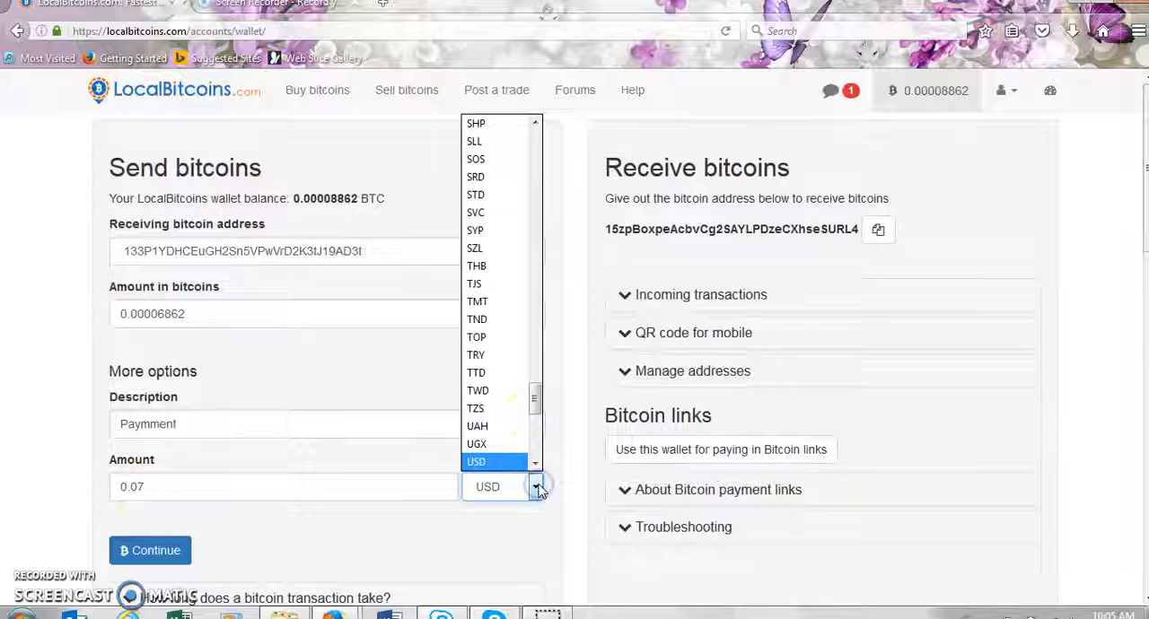
pyautogui.scroll(-3)
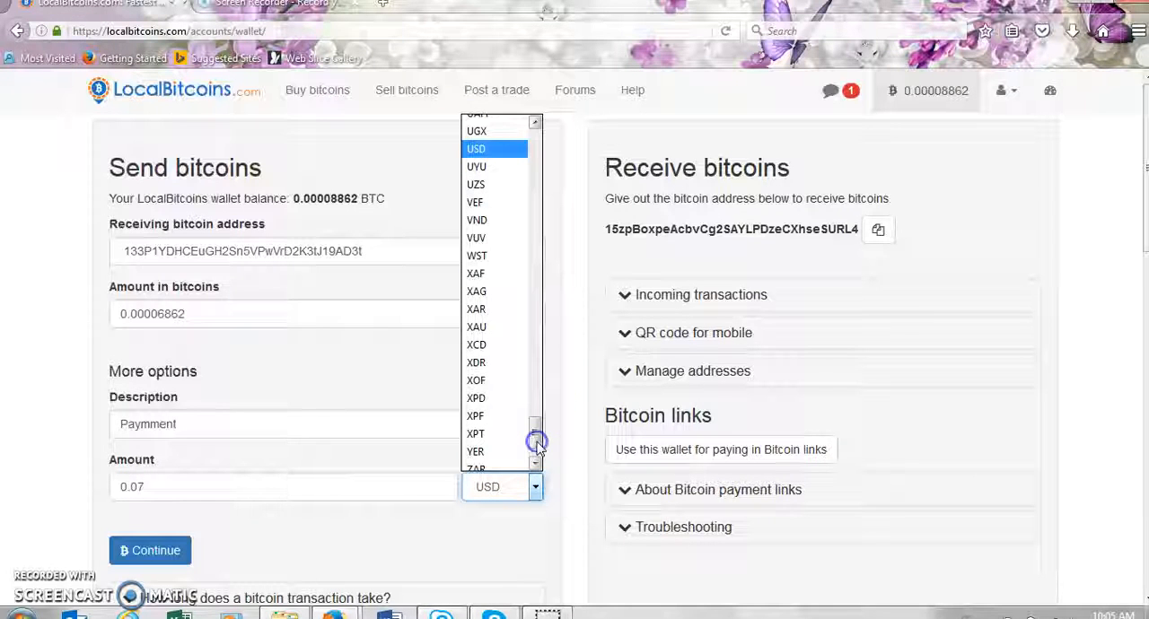
pyautogui.scroll(-3)
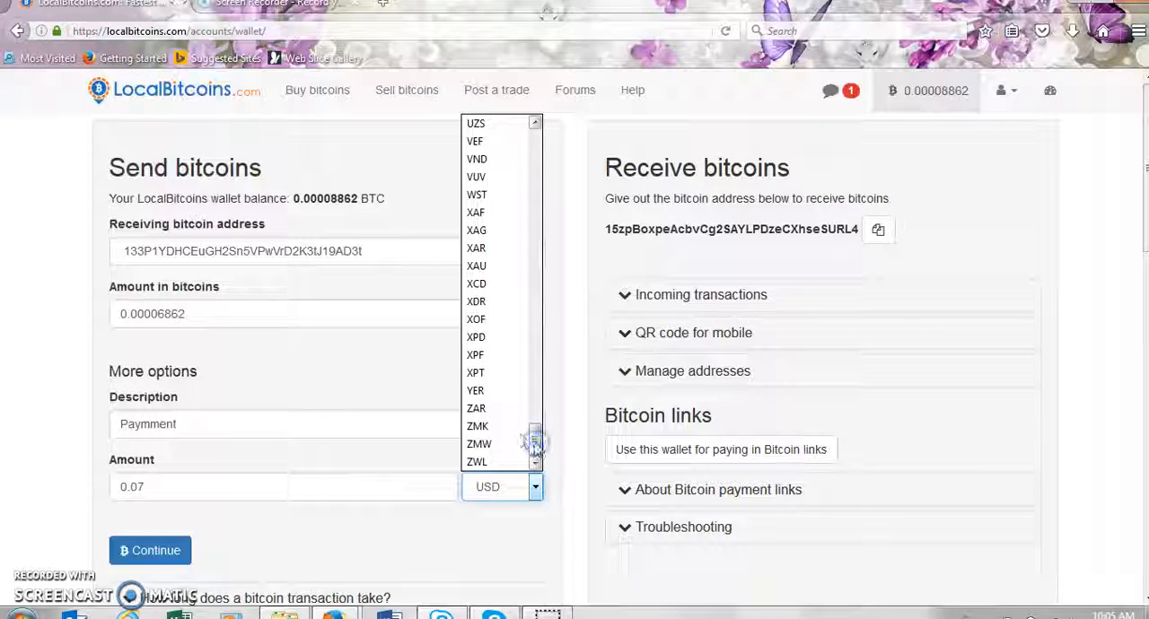
pyautogui.click(475, 408)
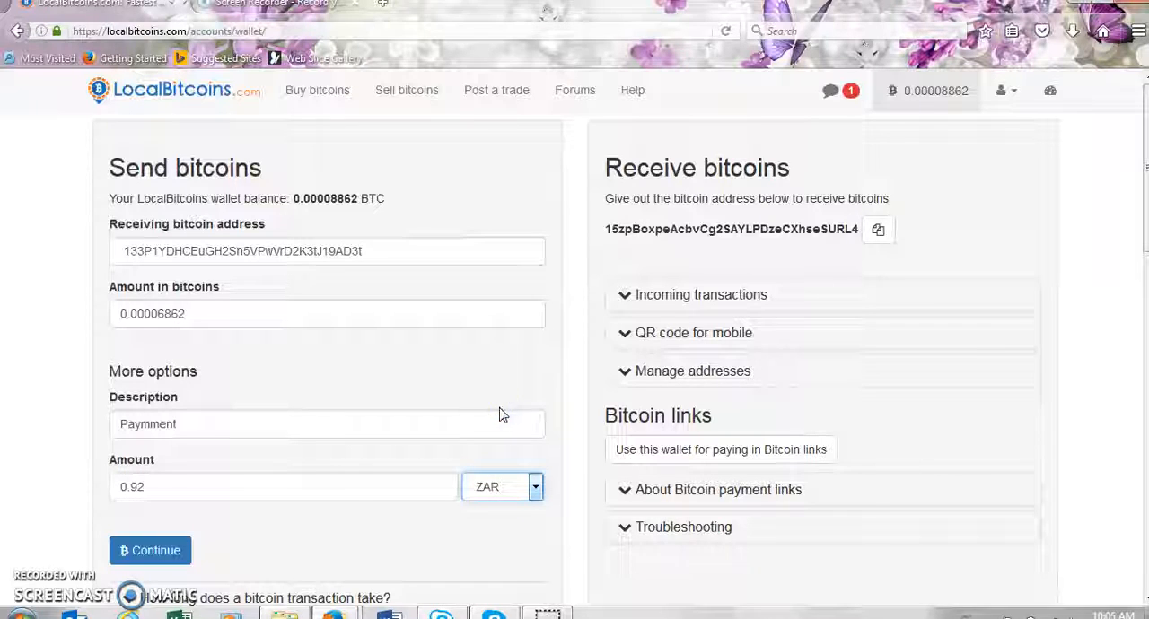
pyautogui.moveTo(424, 504)
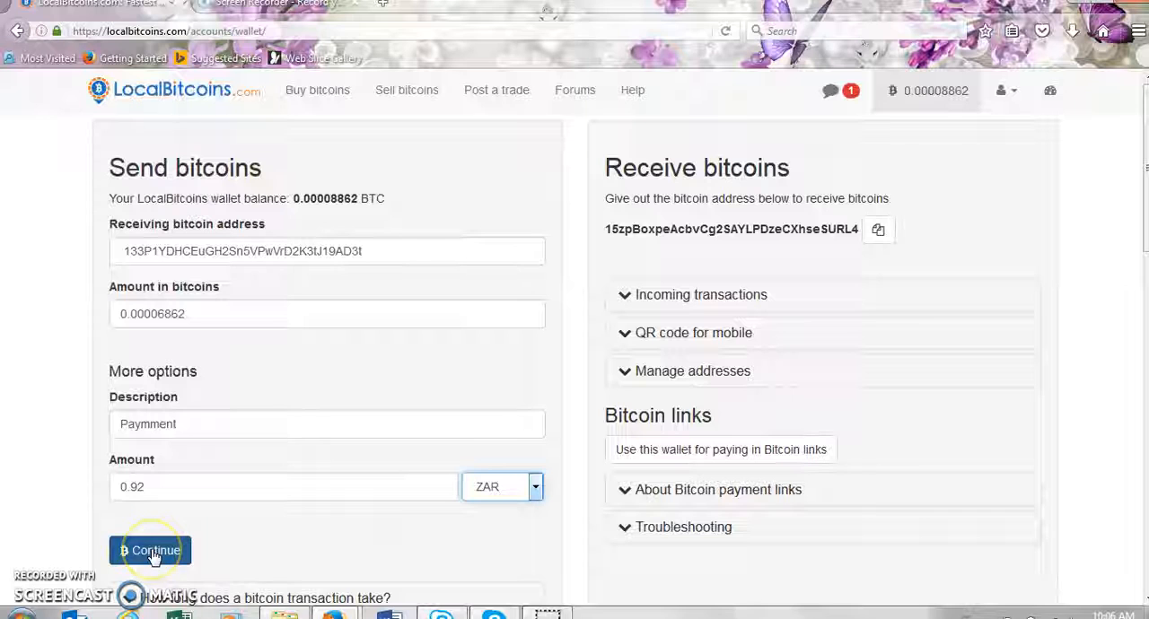
# Step: Submit via Continue, getting the error that the amount must be at least 0.0001
pyautogui.click(150, 550)
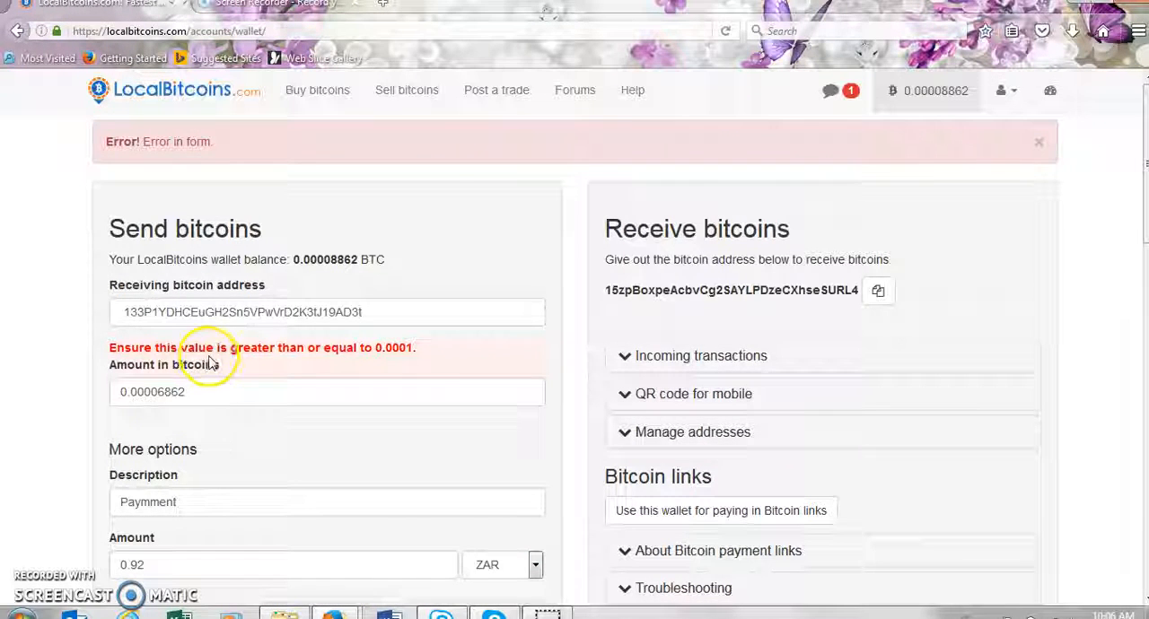
pyautogui.moveTo(309, 198)
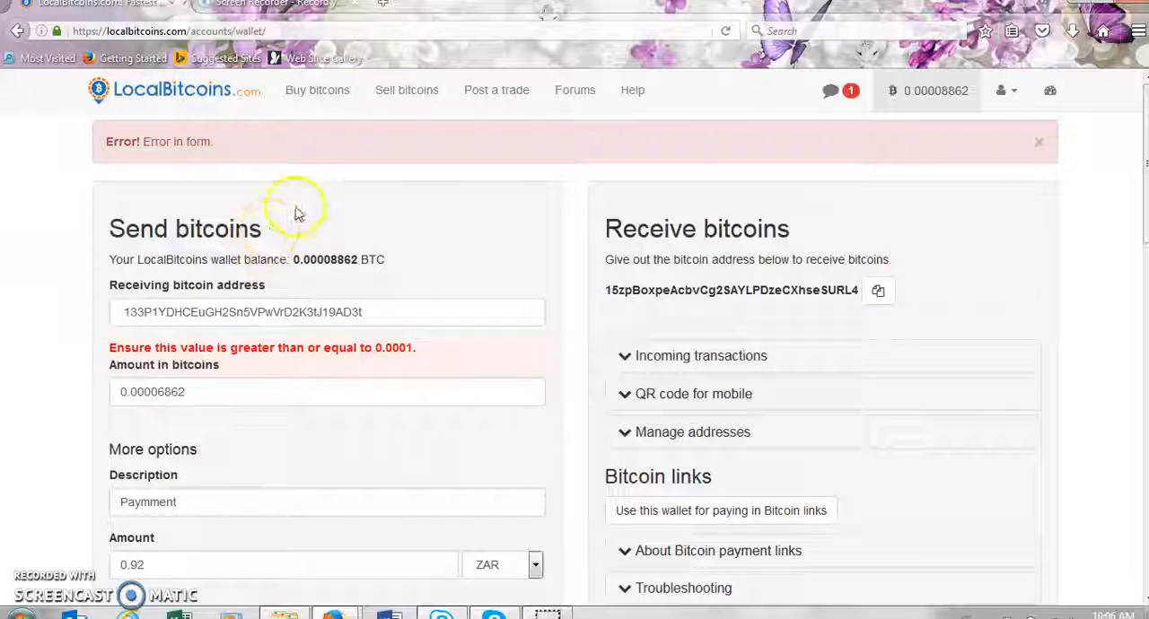
pyautogui.moveTo(305, 189)
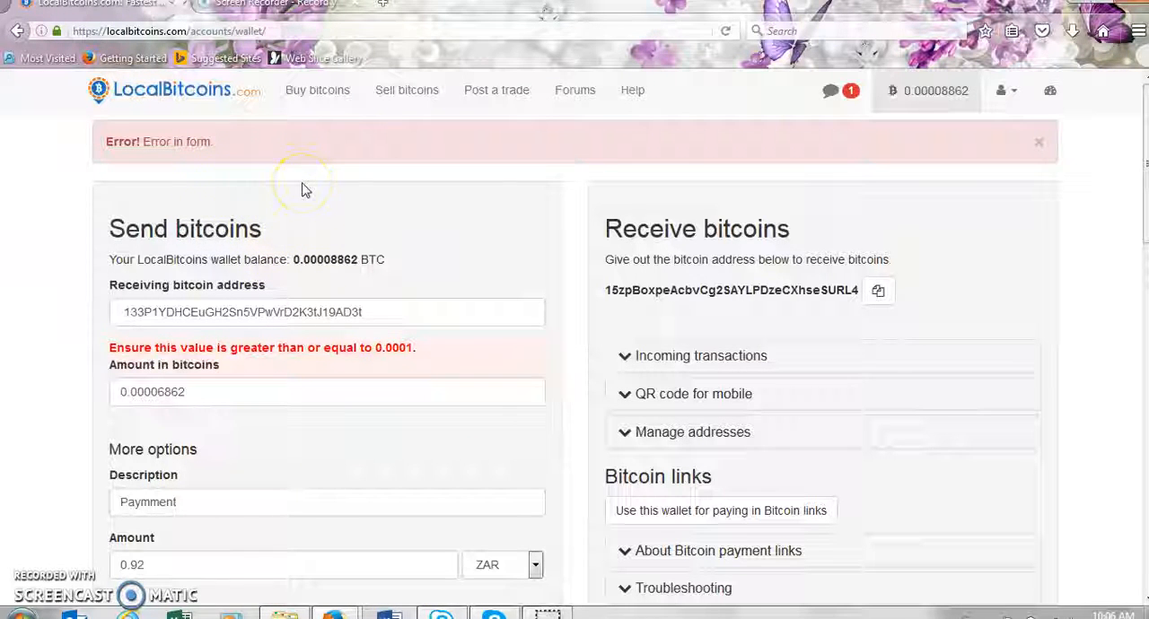
pyautogui.moveTo(399, 201)
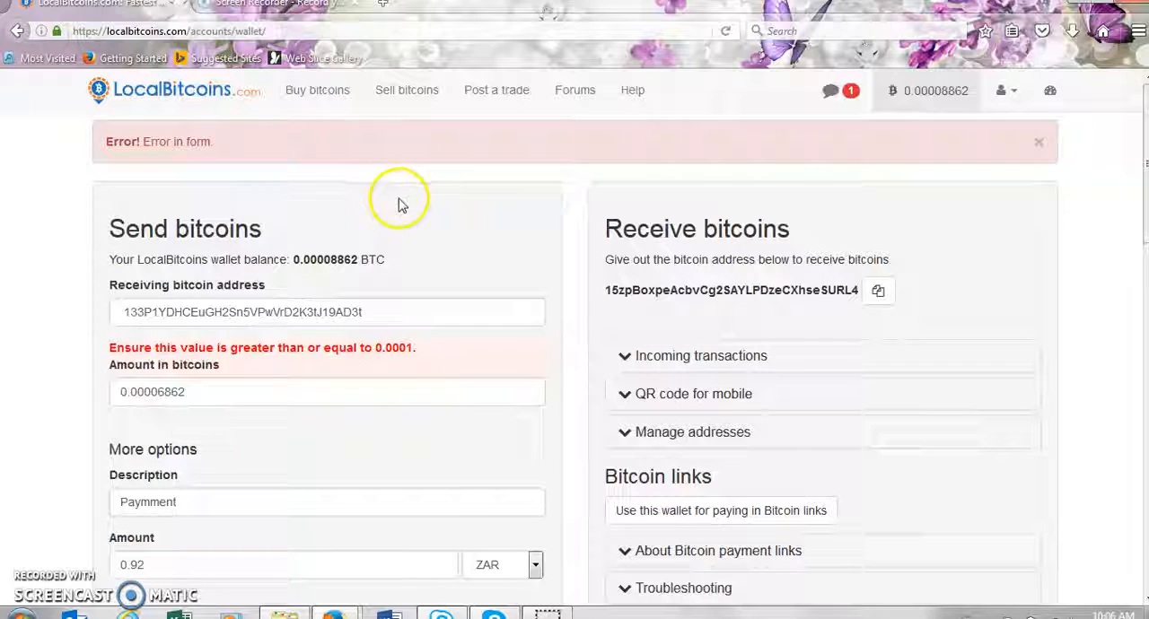
pyautogui.moveTo(478, 221)
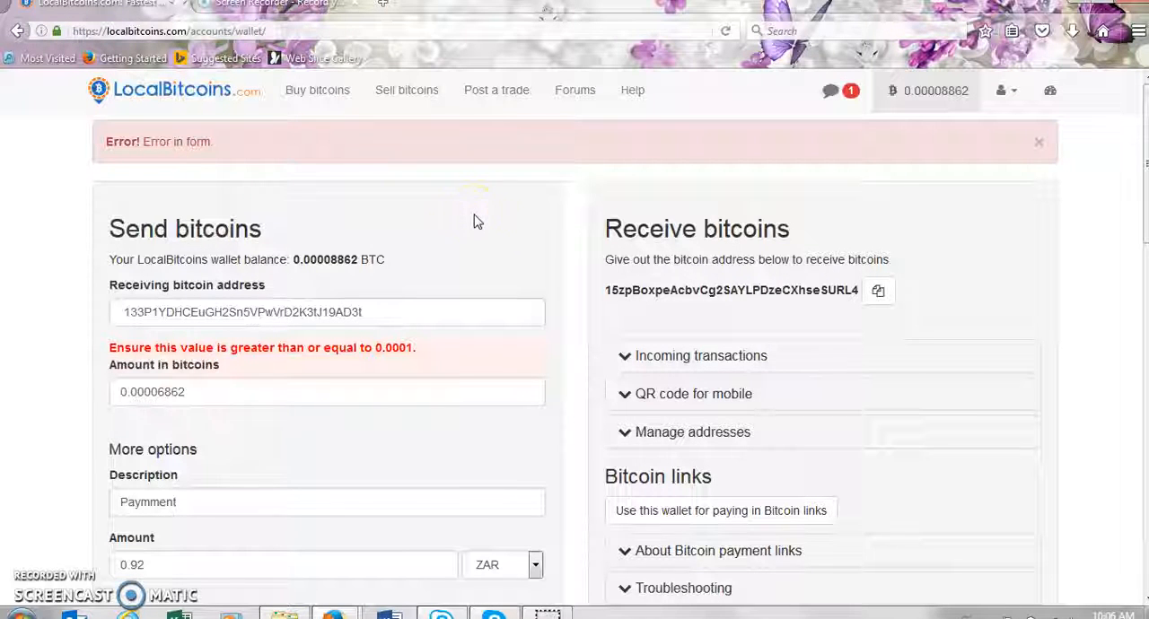